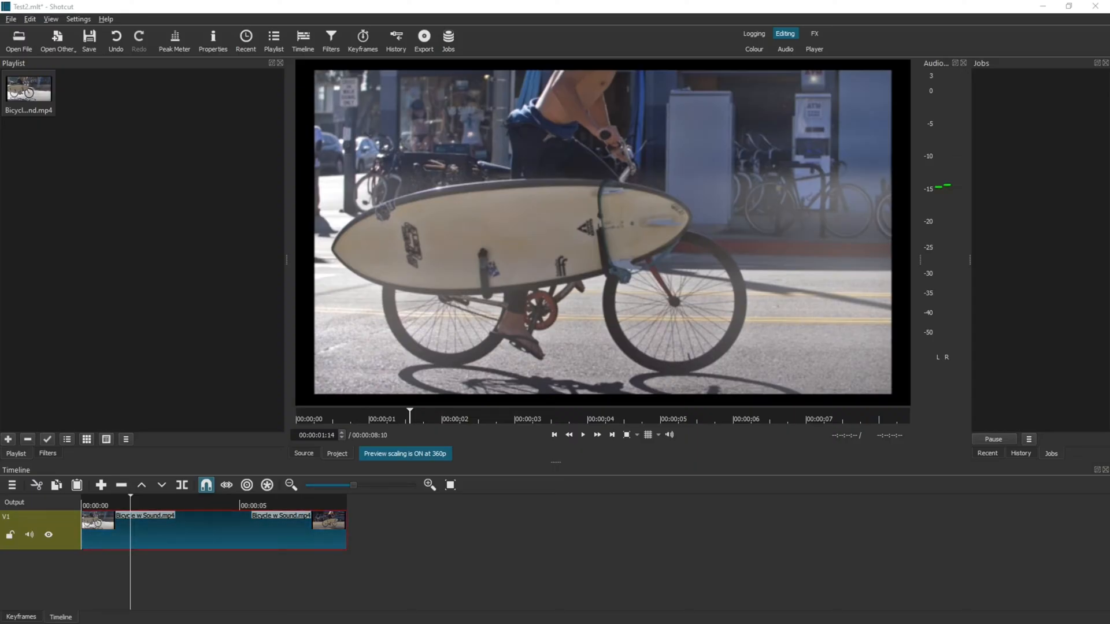
{"action": "mouse_move", "coordinate": [129, 288]}
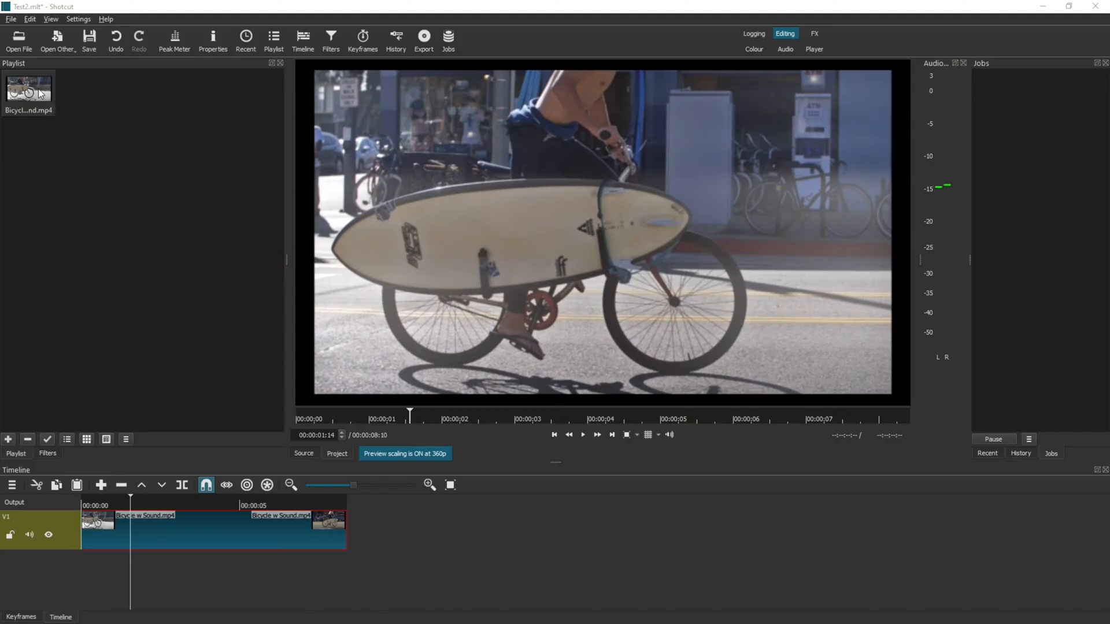
{"action": "mouse_move", "coordinate": [163, 536]}
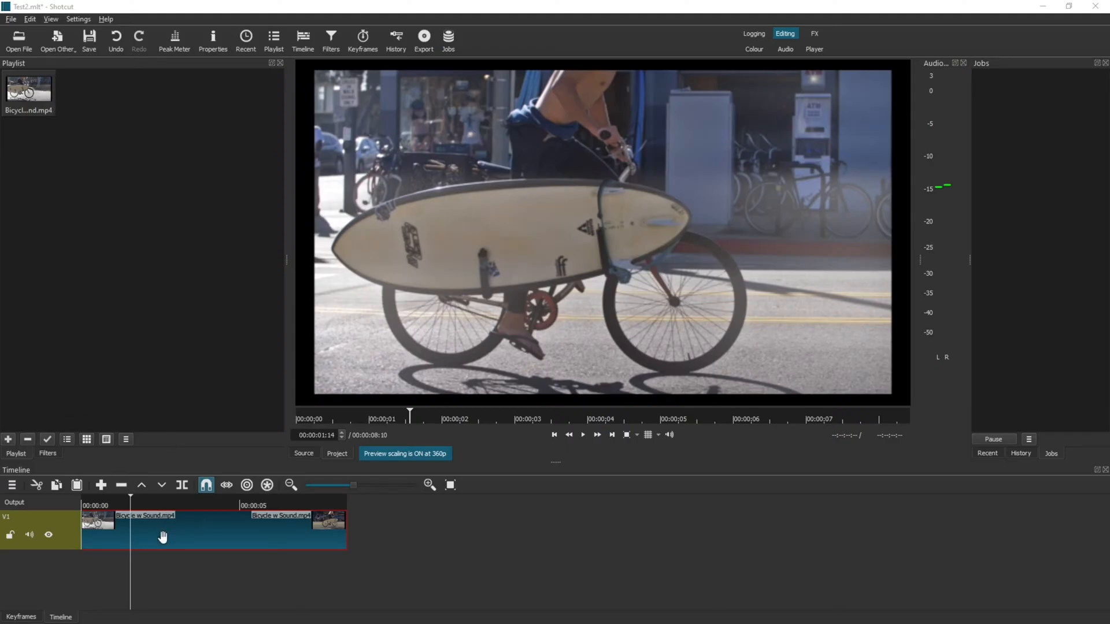
{"action": "mouse_move", "coordinate": [130, 407]}
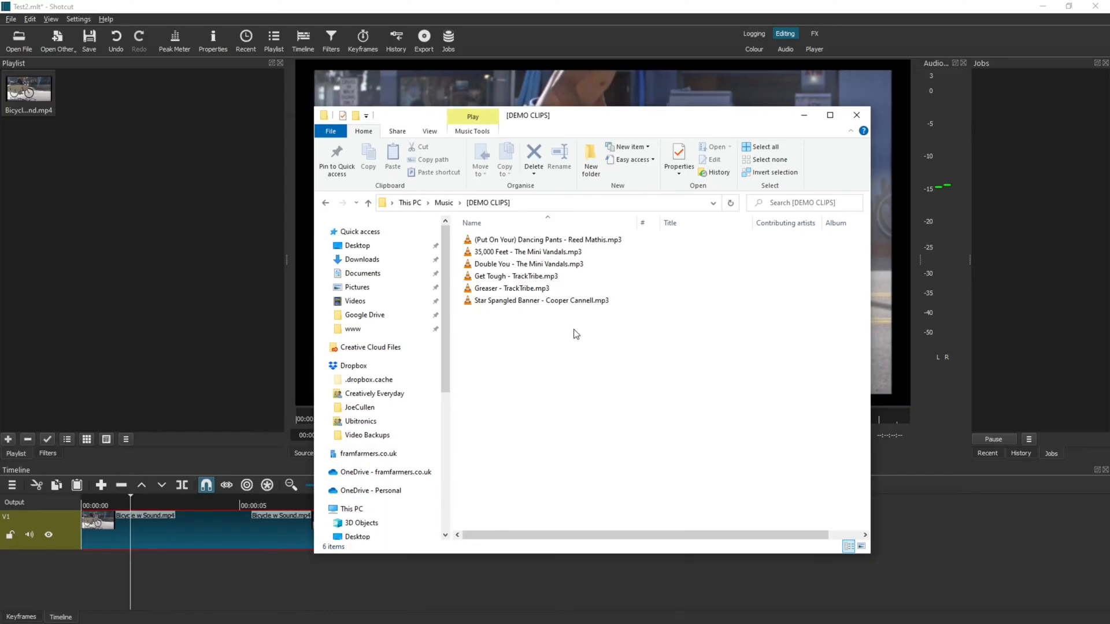
Add the Star Spangled Banner MP3 to the playlist and create an empty audio track
{"action": "left_click", "coordinate": [542, 300]}
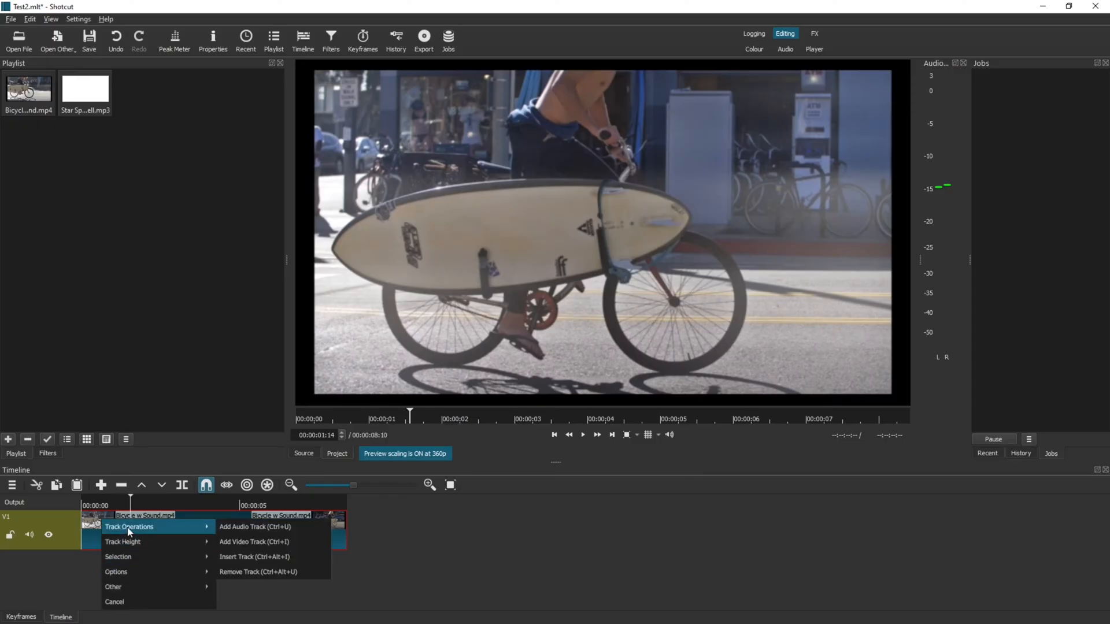
{"action": "mouse_move", "coordinate": [261, 532]}
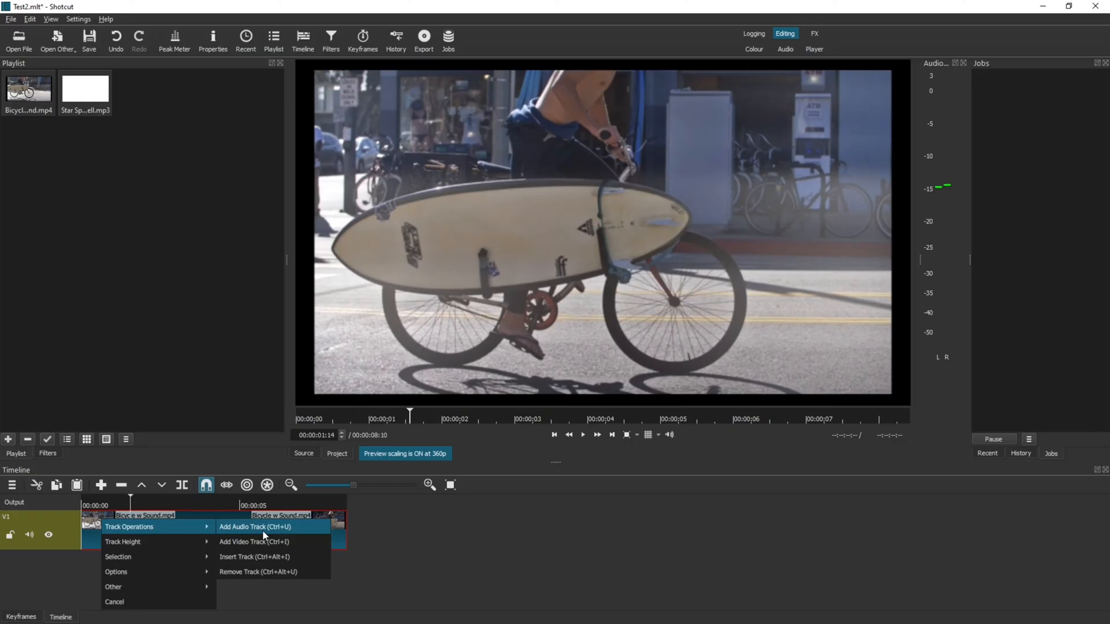
{"action": "left_click", "coordinate": [255, 526]}
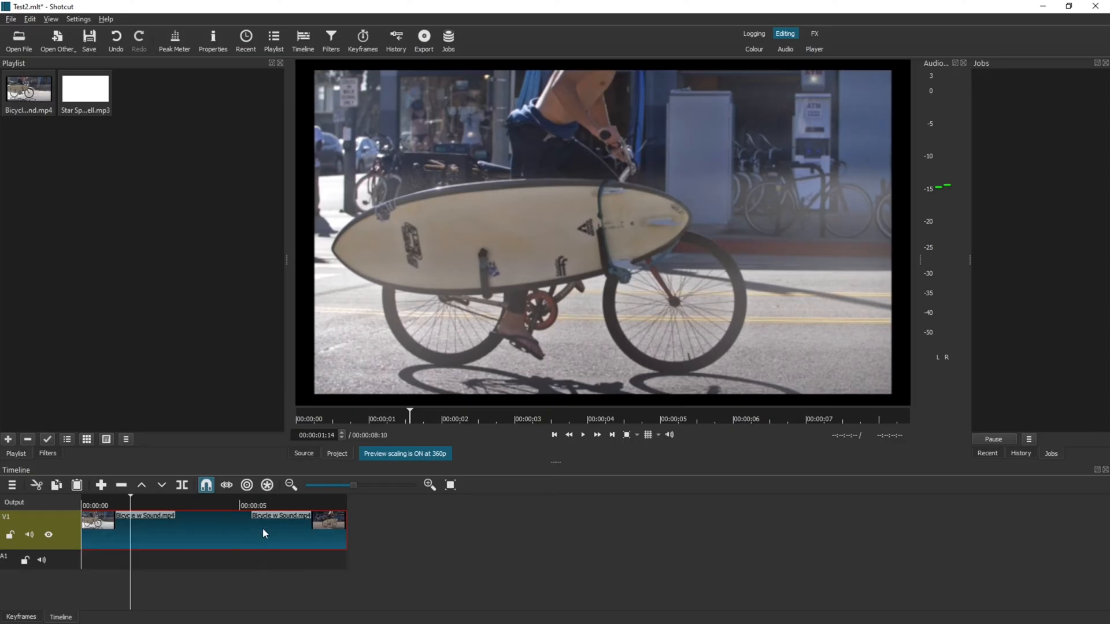
Drag the Star Spangled Banner song from the playlist to the start of track A1
{"action": "left_click", "coordinate": [85, 88]}
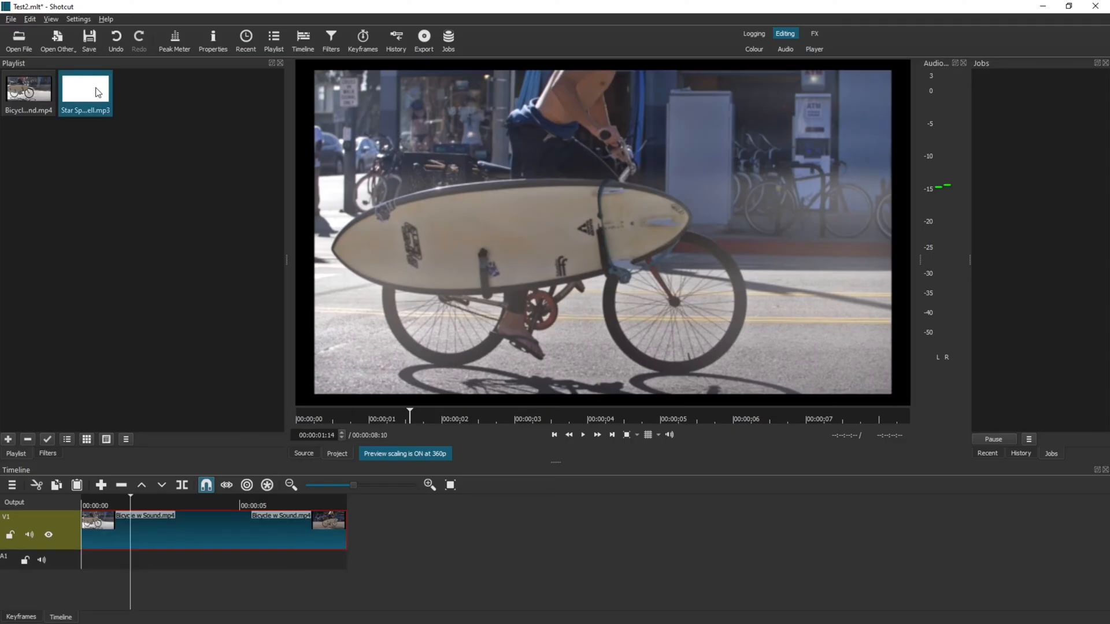
{"action": "left_click_drag", "start_coordinate": [85, 92], "coordinate": [131, 542]}
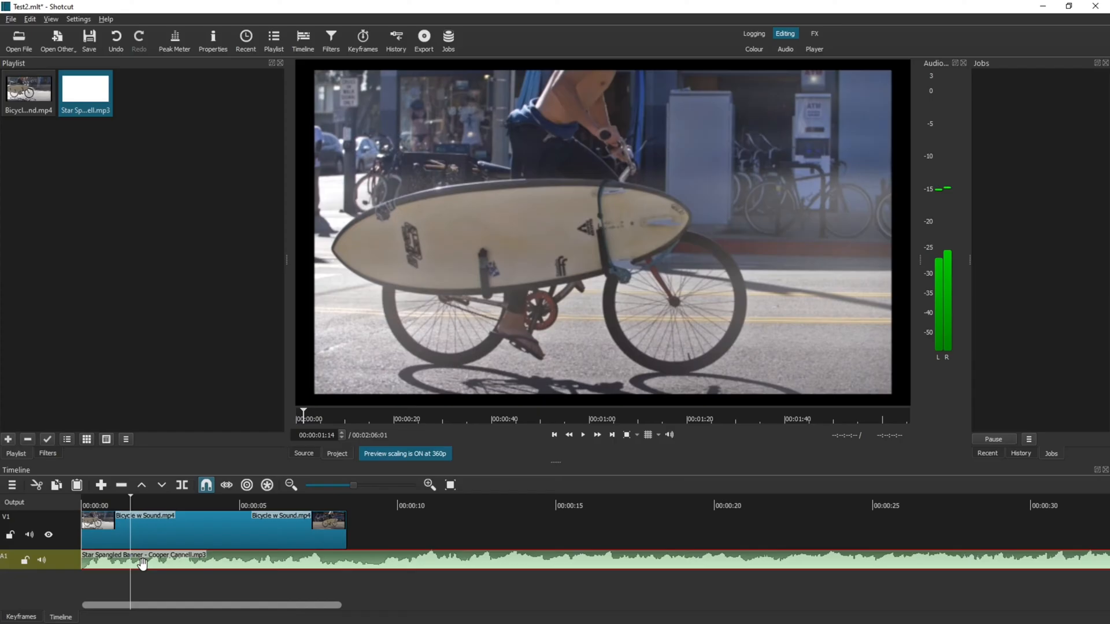
{"action": "mouse_move", "coordinate": [148, 564]}
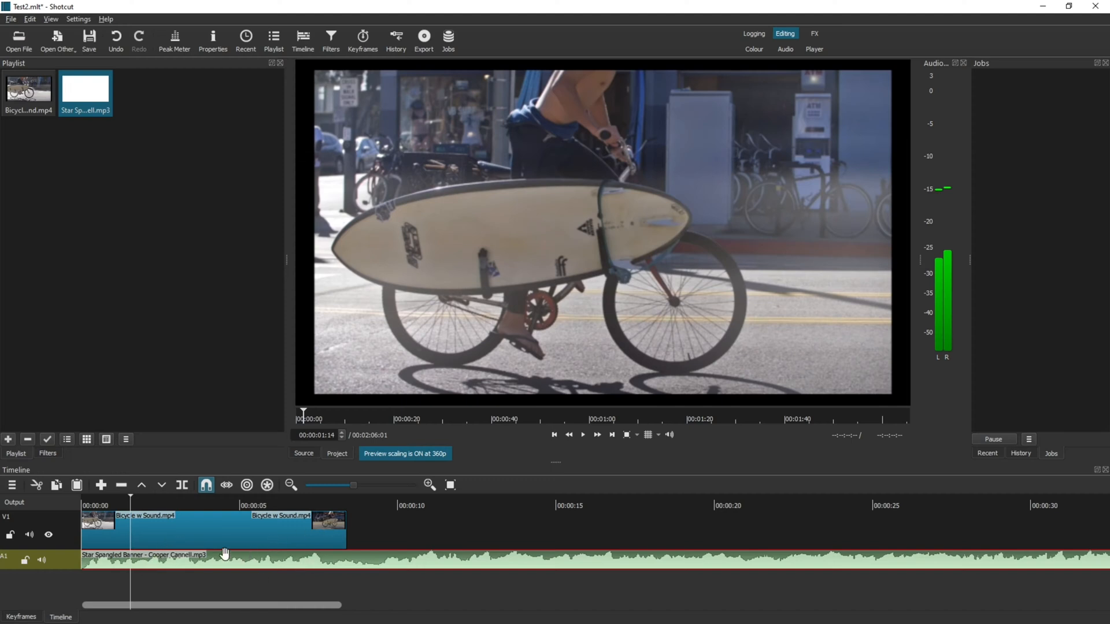
{"action": "mouse_move", "coordinate": [353, 564]}
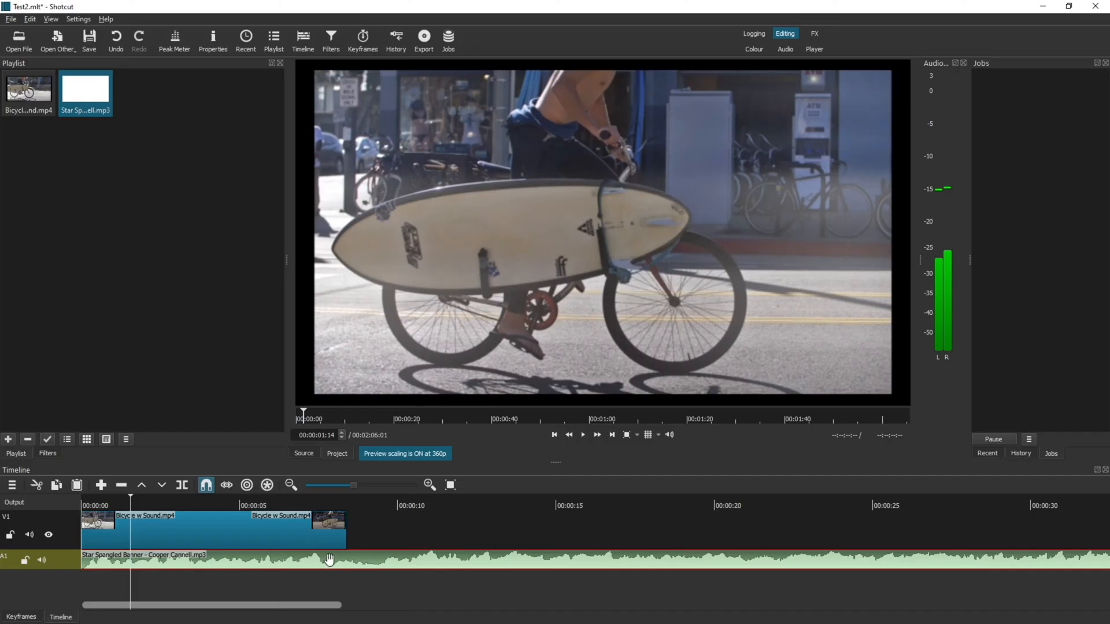
Zoom the timeline out to show the full two-minute song on A1
{"action": "left_click", "coordinate": [290, 485]}
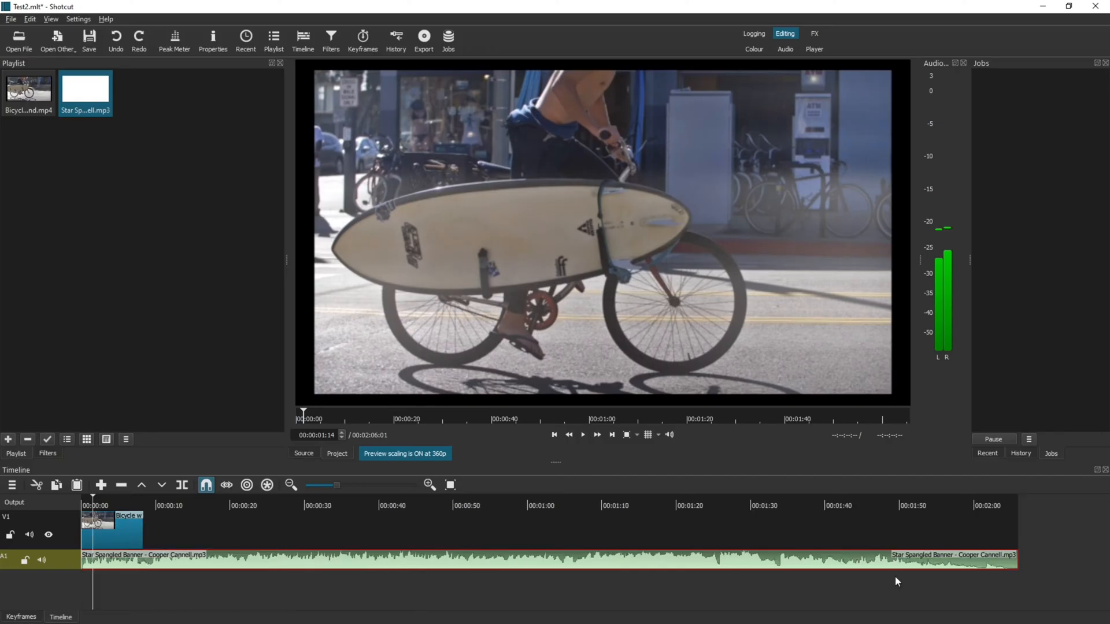
{"action": "mouse_move", "coordinate": [1015, 578]}
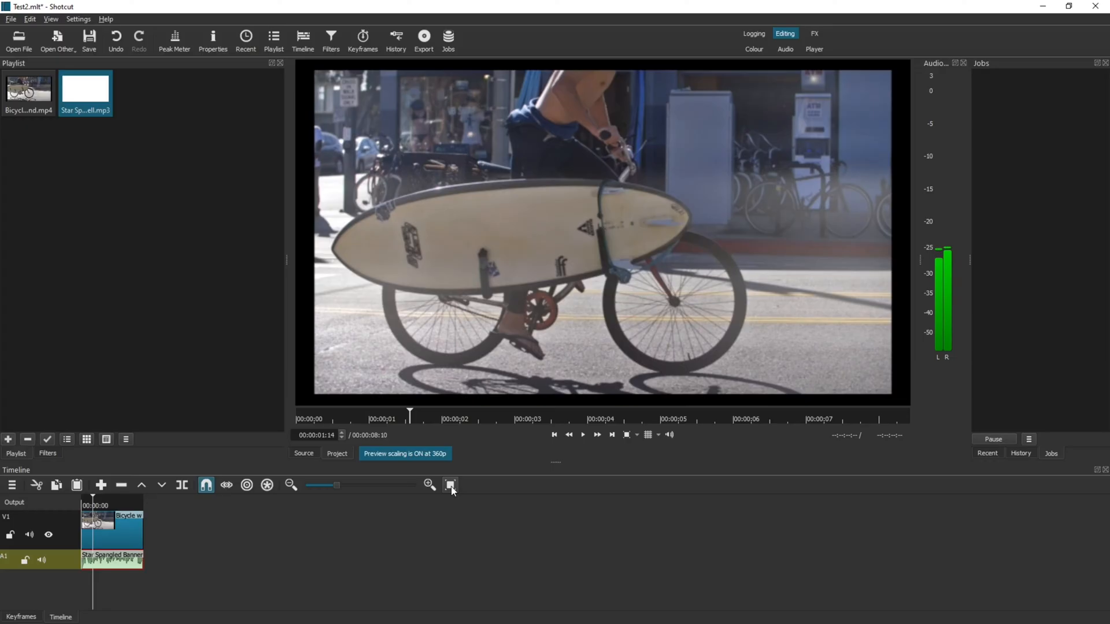
Zoom the timeline to fit the eight-second bicycle clip and trimmed song
{"action": "left_click", "coordinate": [450, 485]}
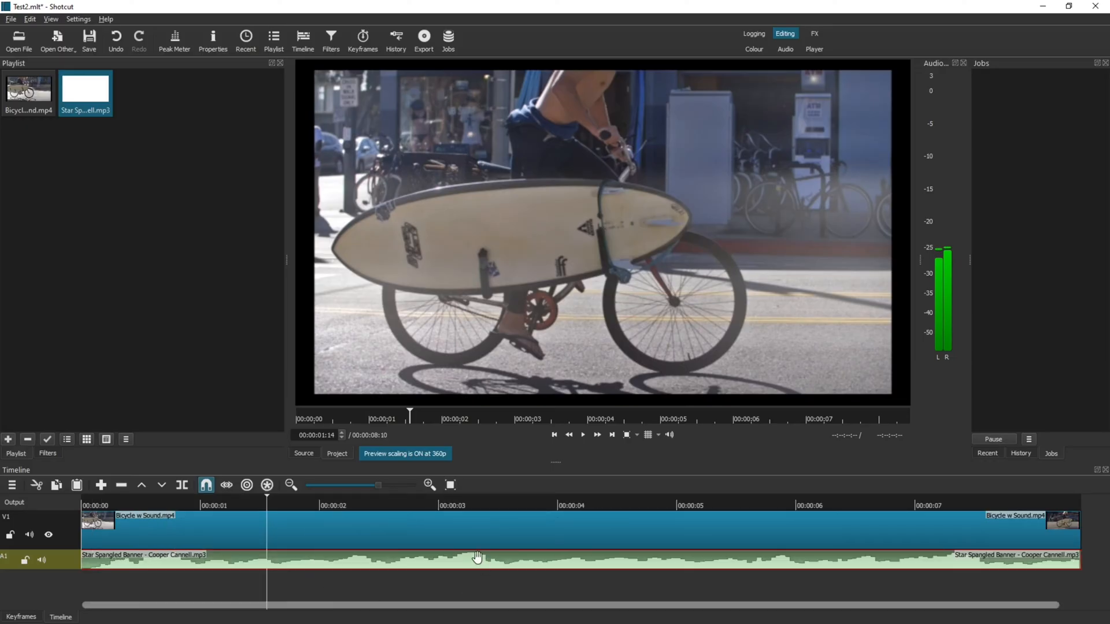
{"action": "mouse_move", "coordinate": [721, 561]}
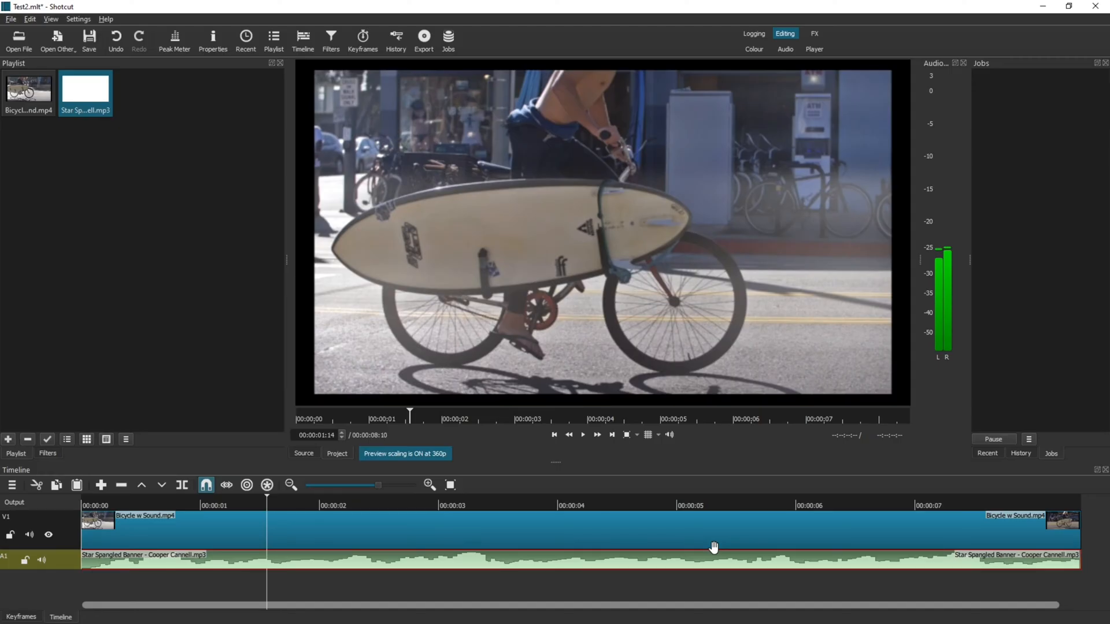
{"action": "mouse_move", "coordinate": [364, 559]}
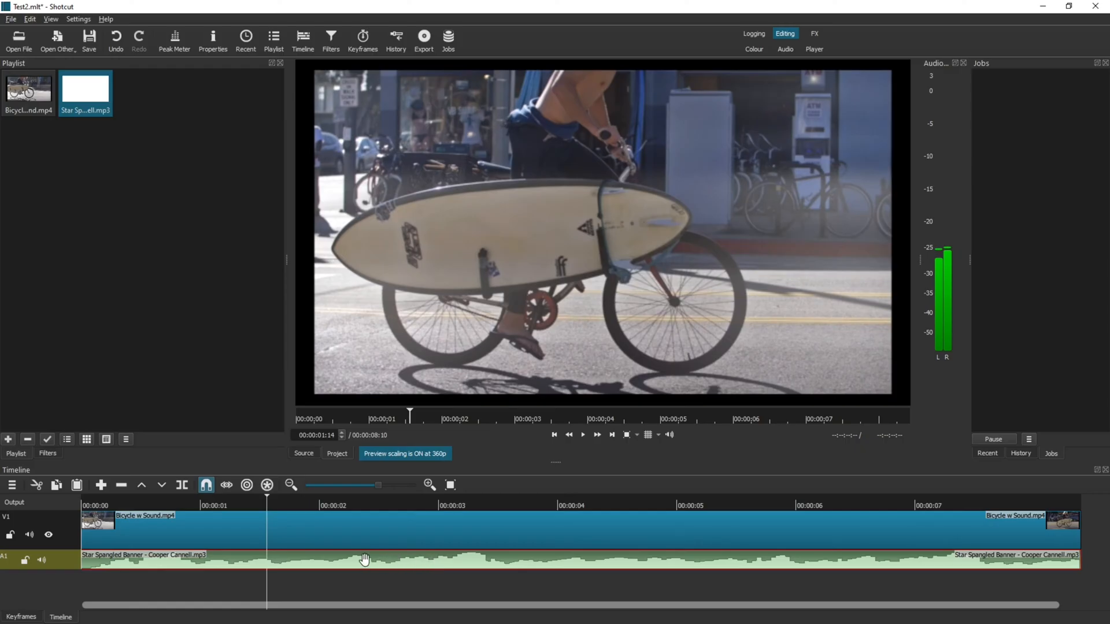